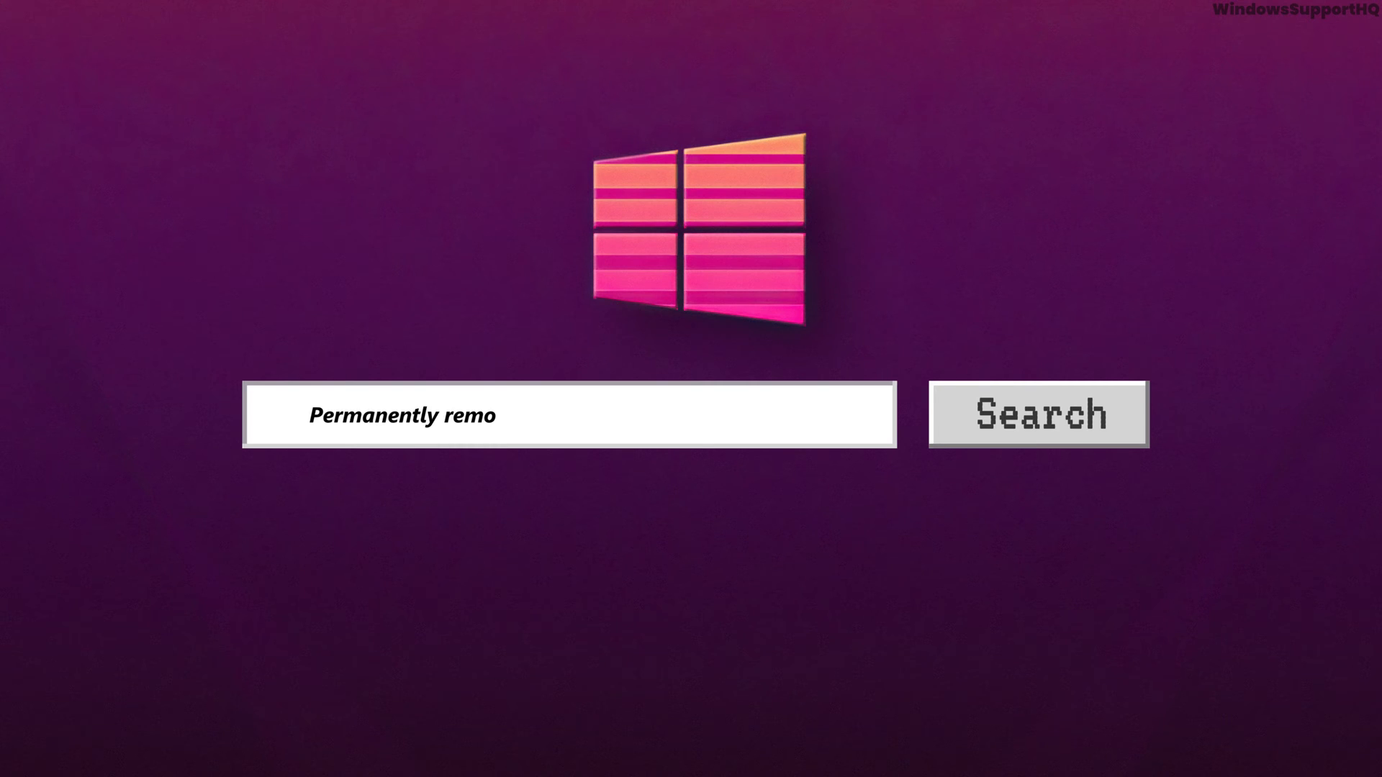
- From the Start button's power-user menu, bring up the Run box for launching regedit
{"action": "type", "text": "ve Activate Windo"}
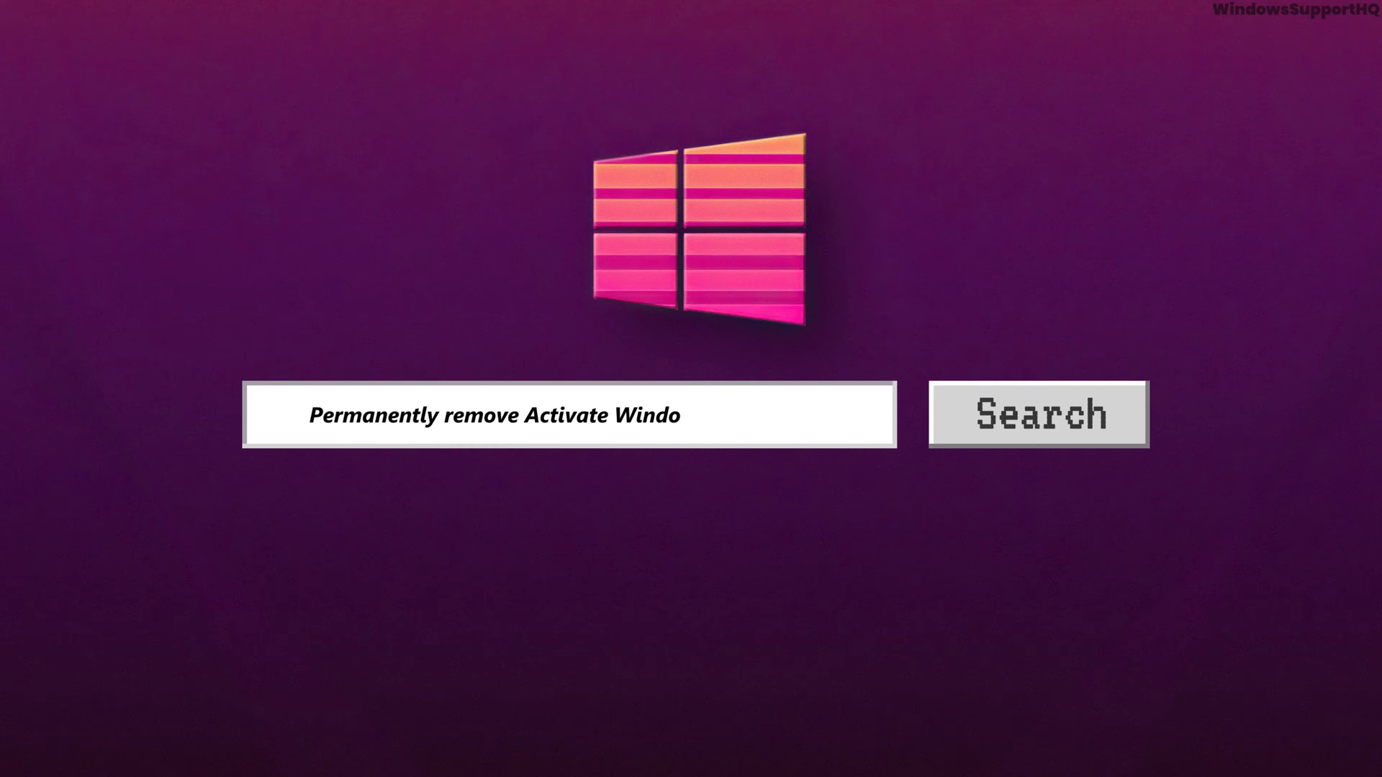
{"action": "type", "text": "ws watermark"}
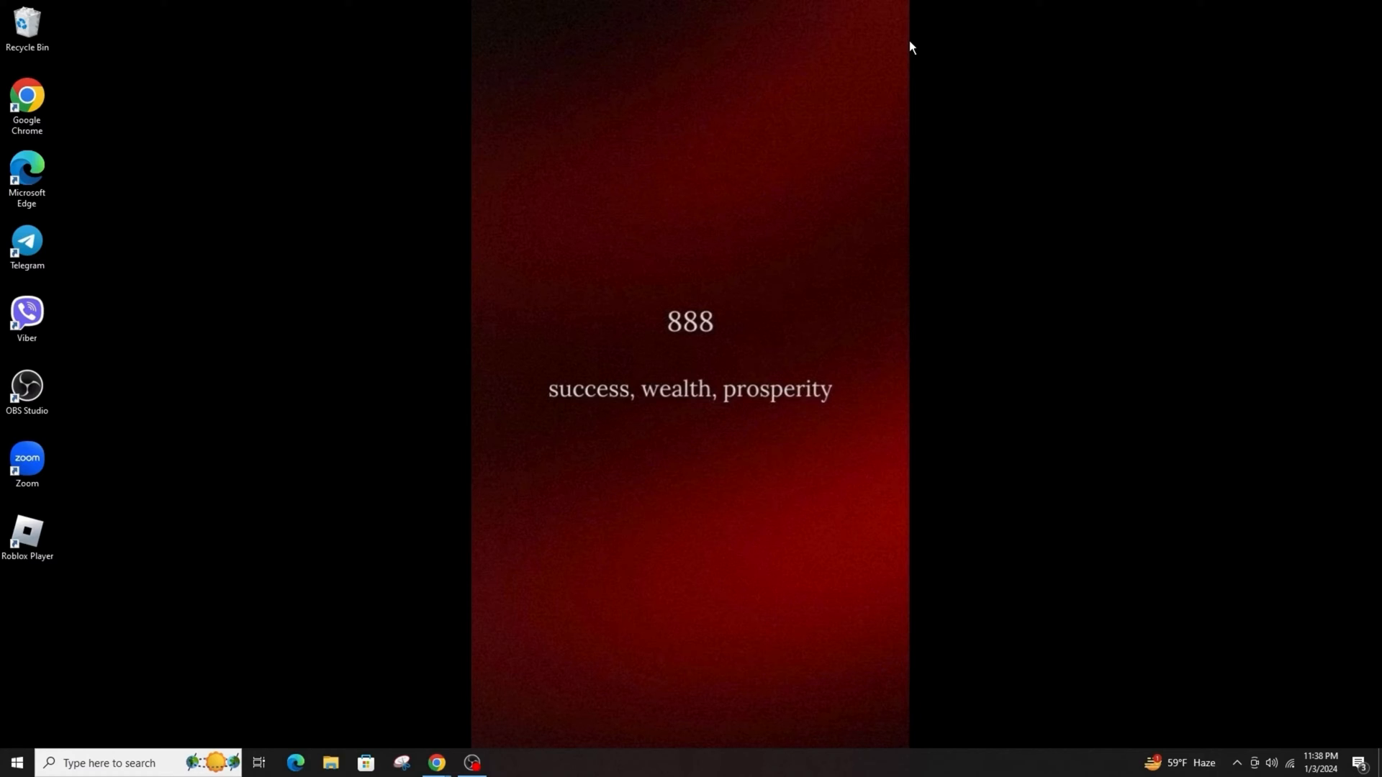
{"action": "right_click", "coordinate": [16, 763]}
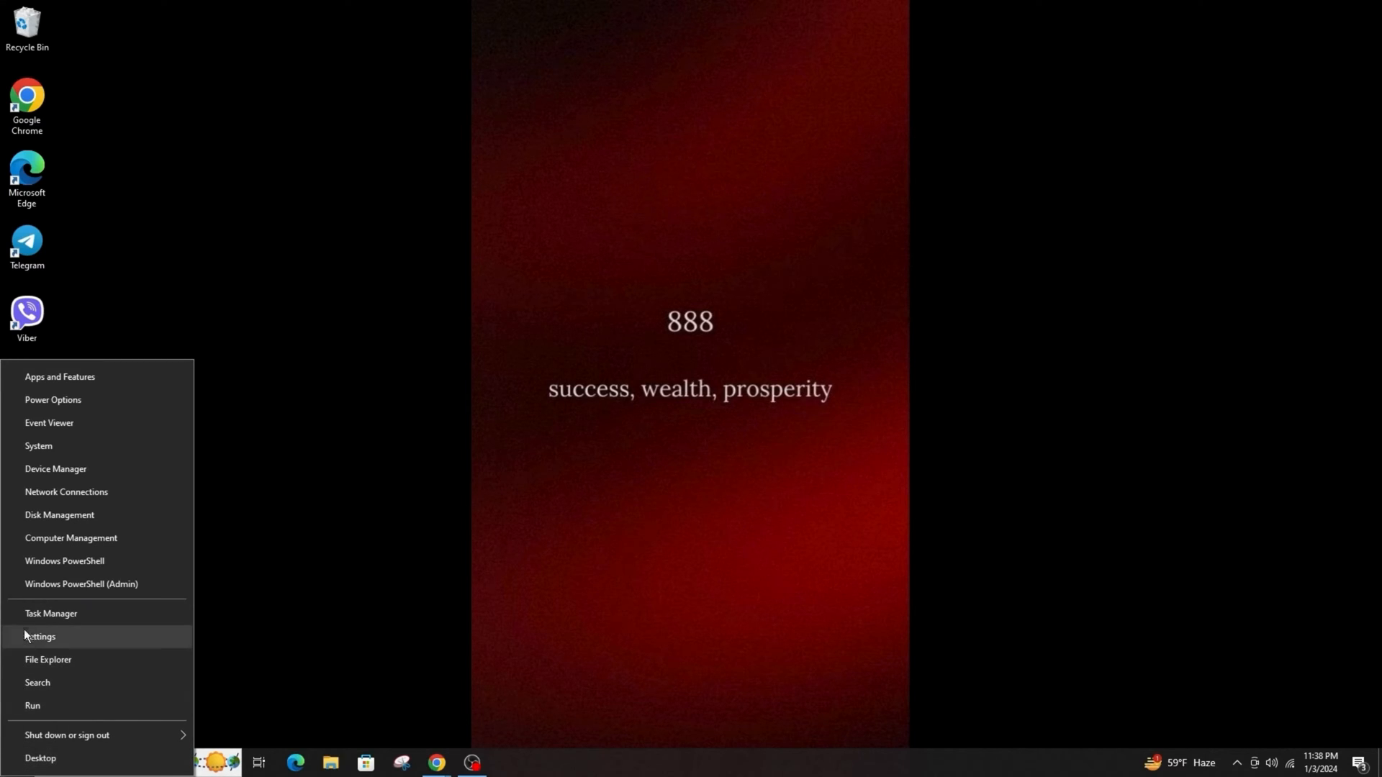
{"action": "mouse_move", "coordinate": [40, 706]}
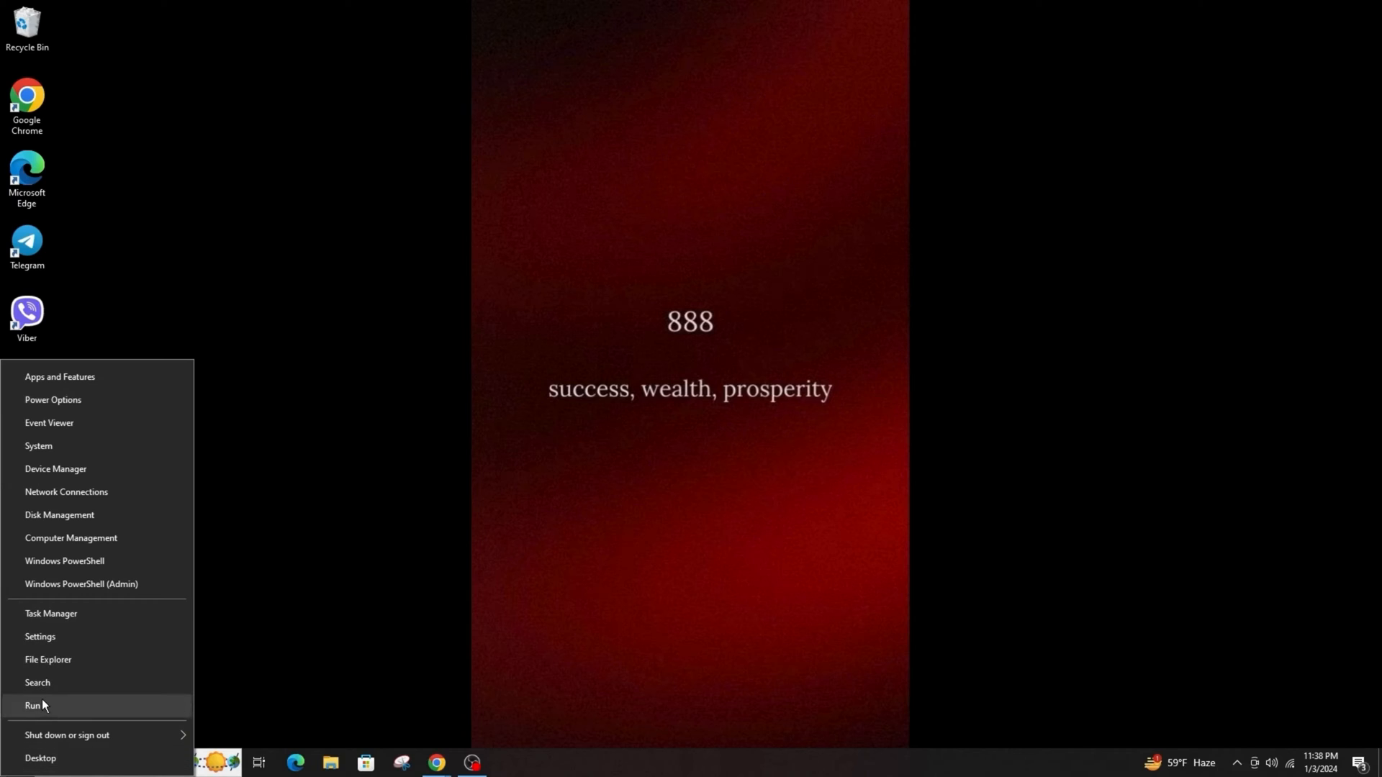
{"action": "left_click", "coordinate": [33, 706]}
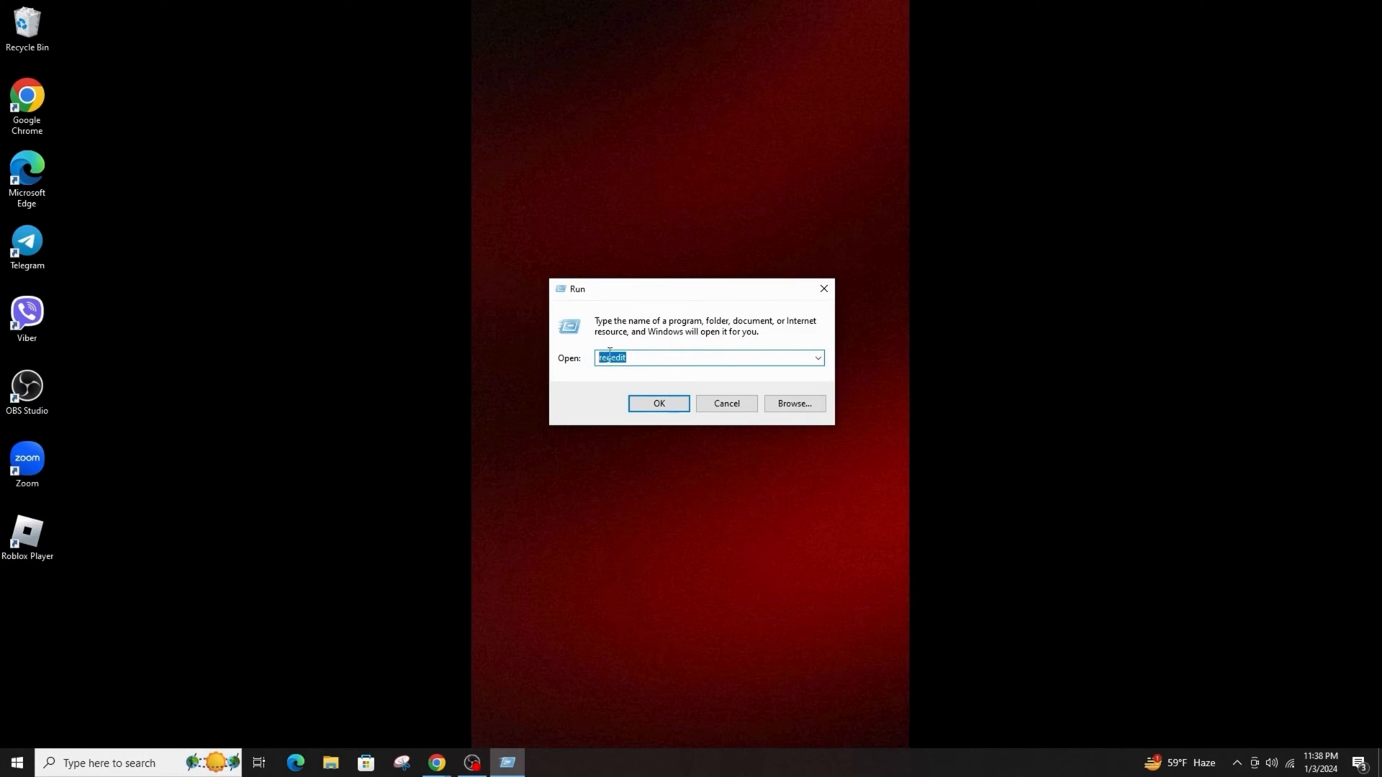
- Launch Registry Editor and expand HKEY_LOCAL_MACHINE, then SYSTEM
{"action": "left_click", "coordinate": [658, 404]}
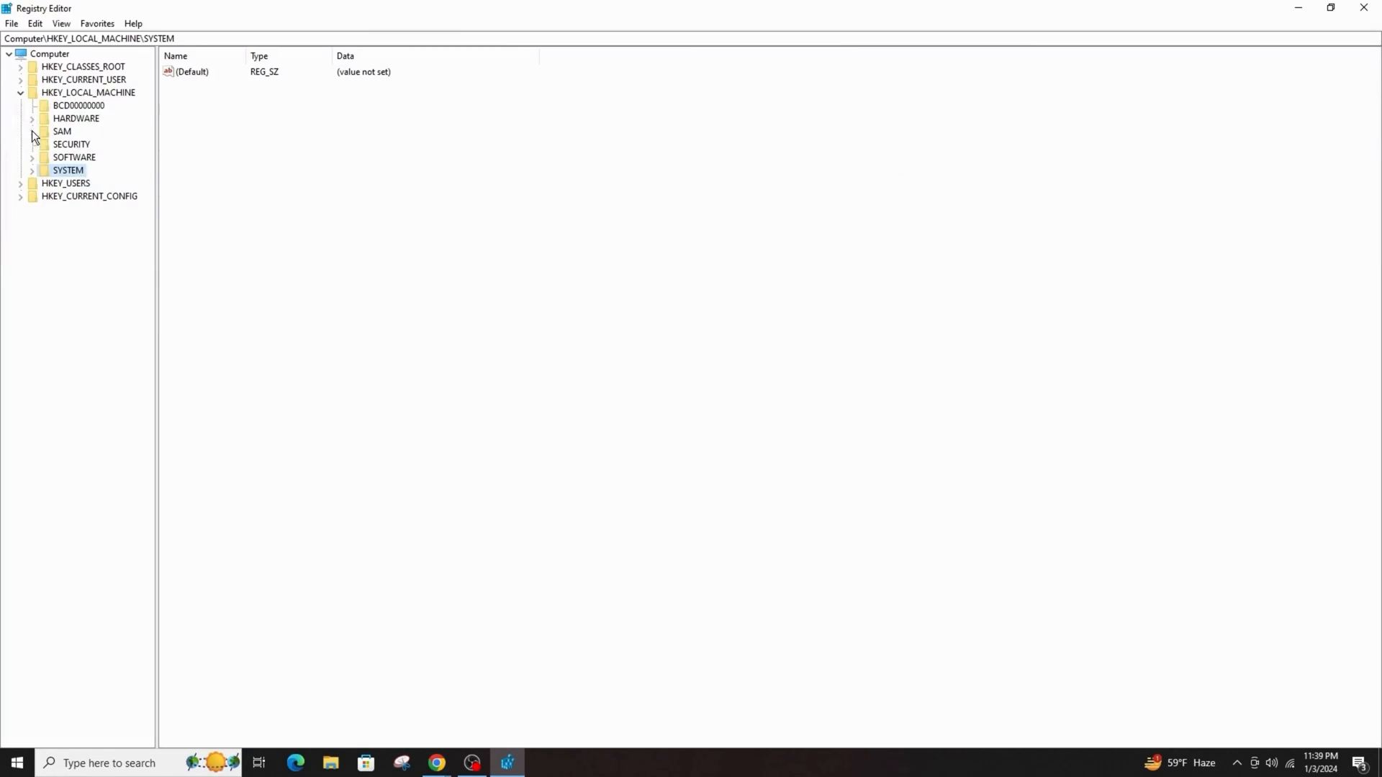
{"action": "left_click", "coordinate": [20, 92]}
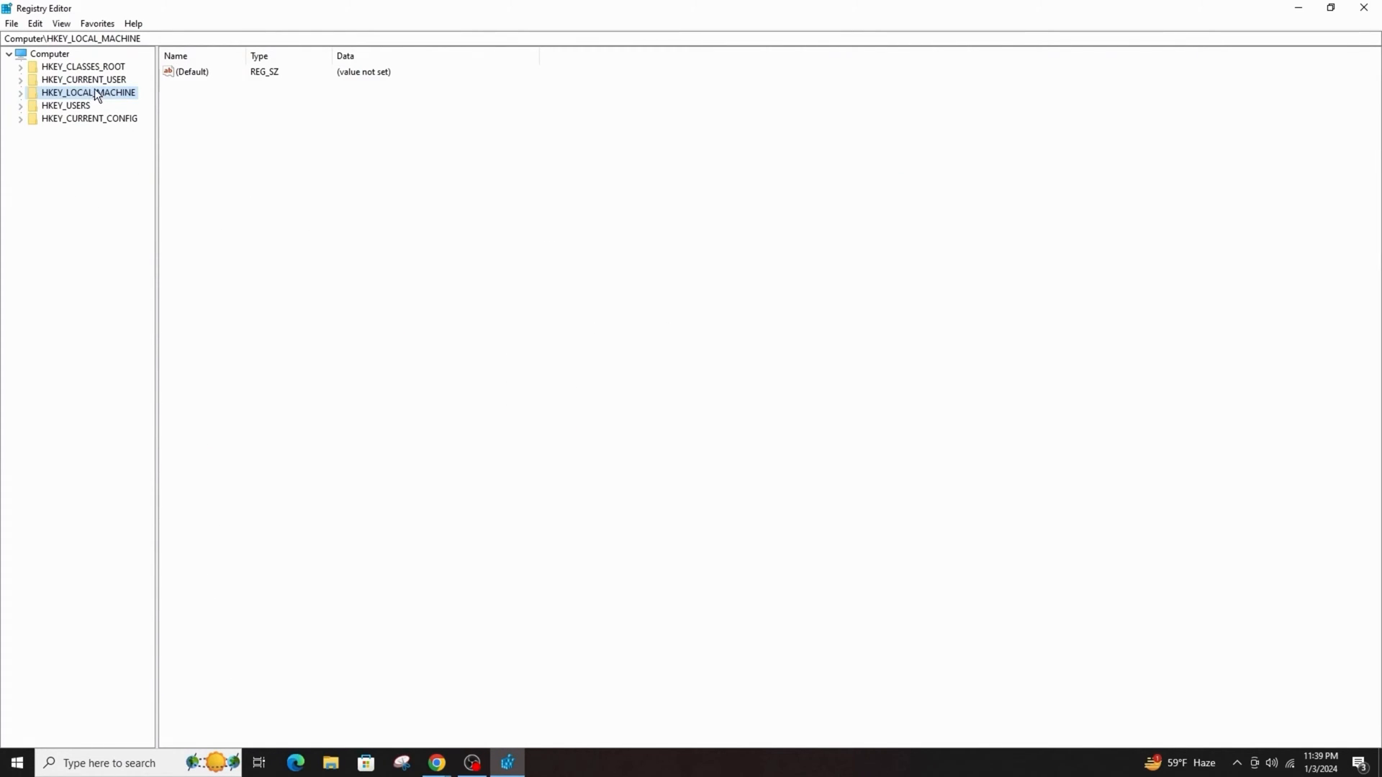
{"action": "left_click", "coordinate": [20, 92]}
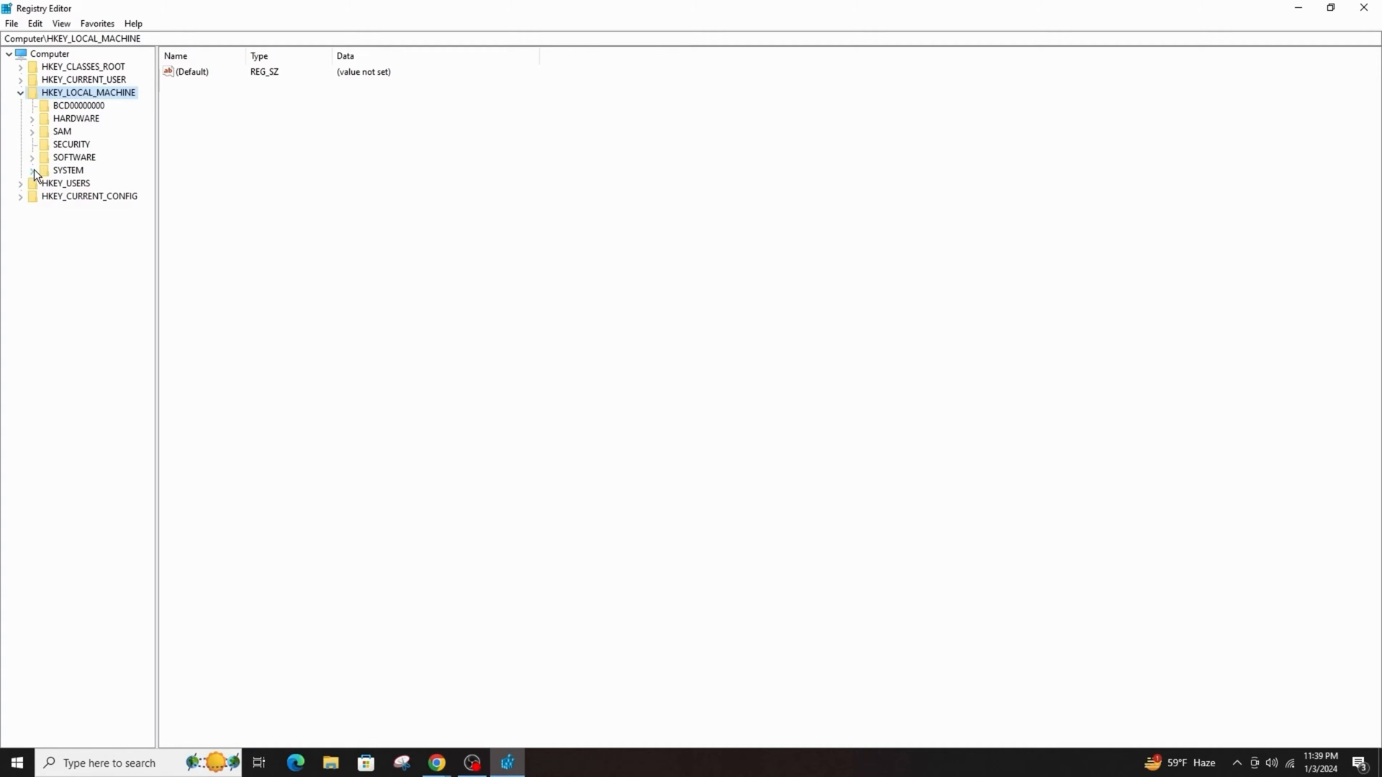
{"action": "left_click", "coordinate": [34, 170]}
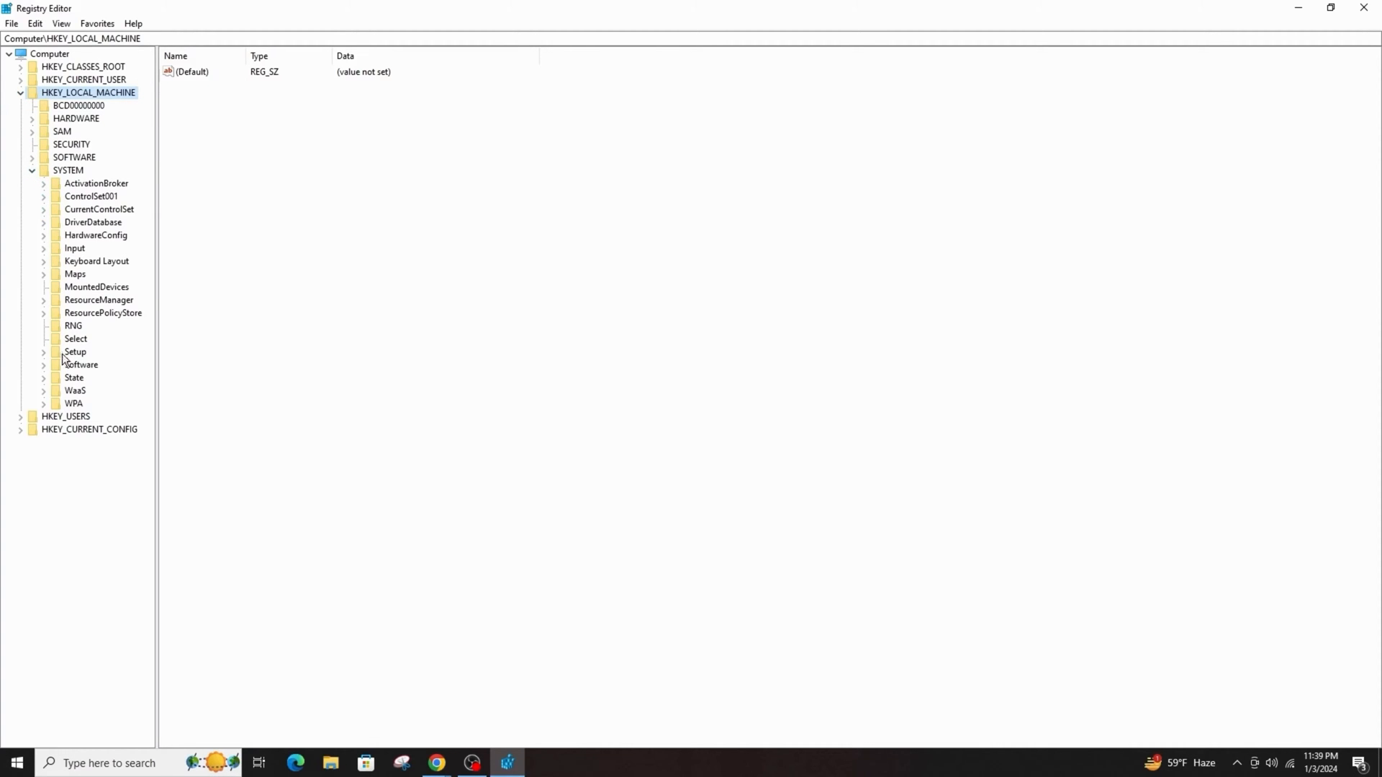
{"action": "mouse_move", "coordinate": [55, 199]}
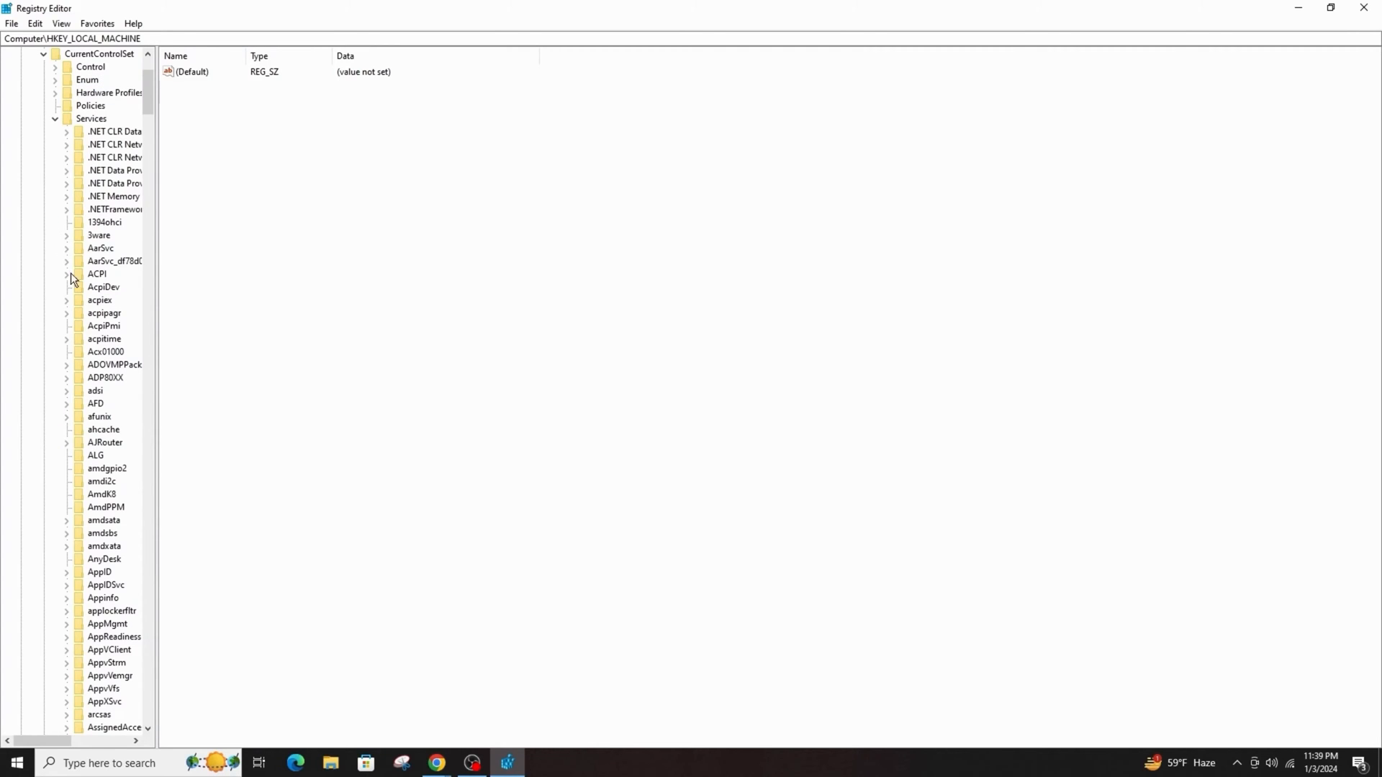
- Scroll the Services key list under CurrentControlSet down to the svsvc entry
{"action": "scroll", "scroll_direction": "down", "scroll_amount": 3}
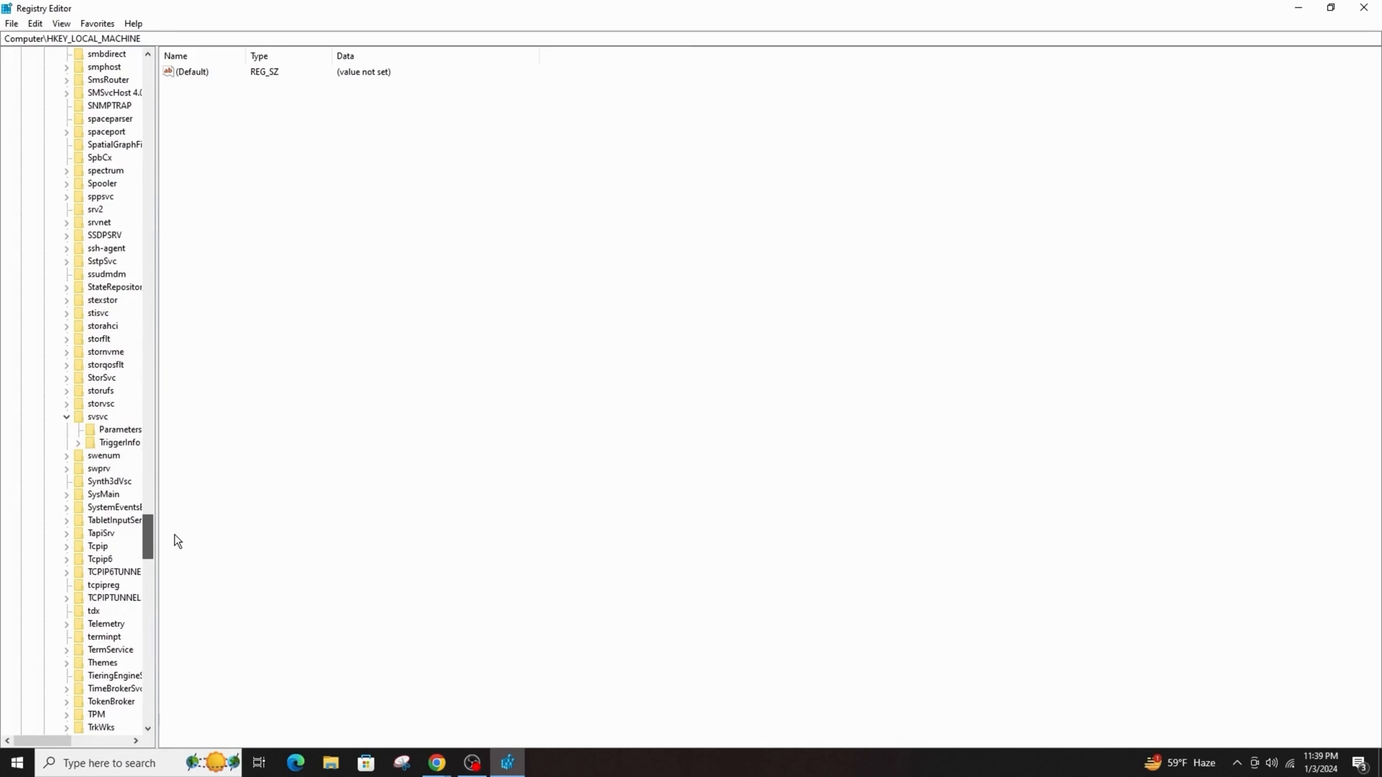
{"action": "scroll", "scroll_direction": "down", "scroll_amount": 3}
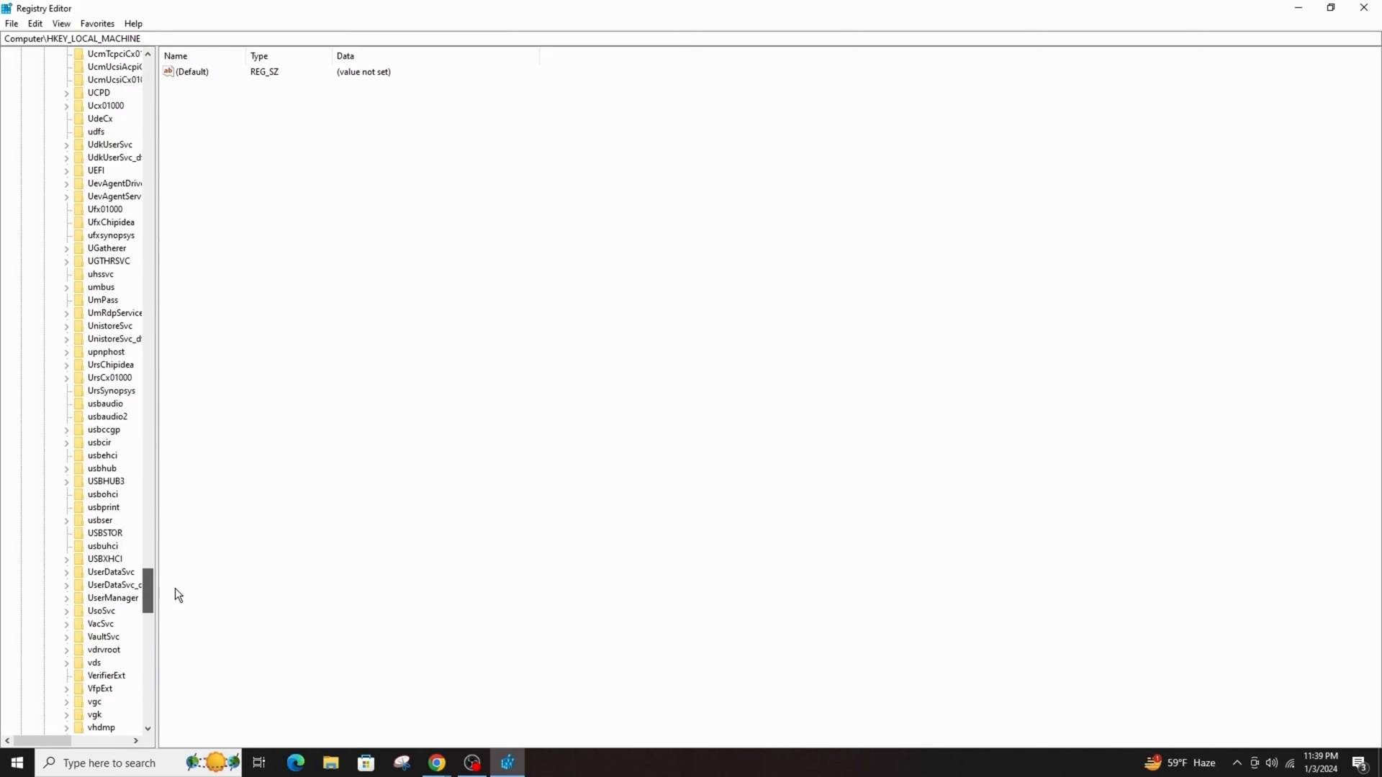
{"action": "scroll", "scroll_direction": "up", "scroll_amount": 3}
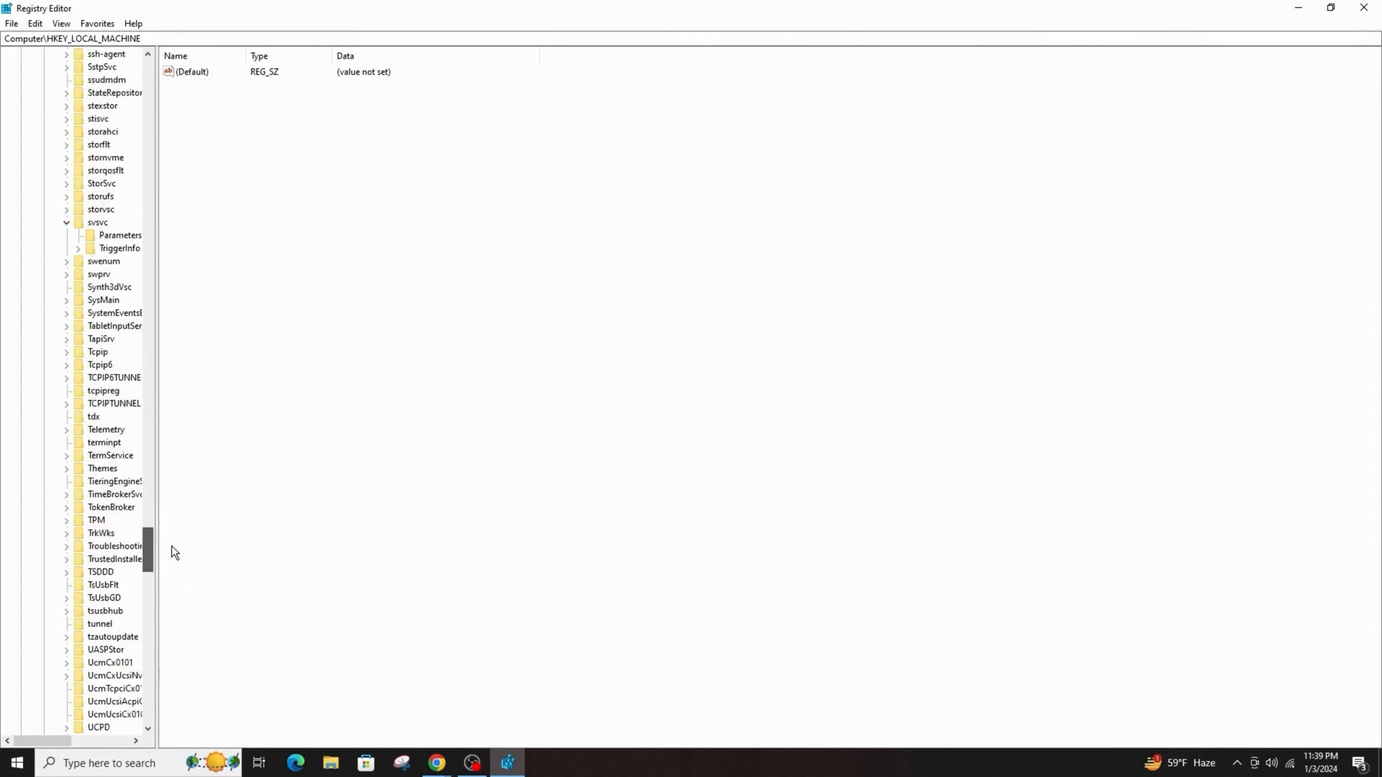
{"action": "scroll", "scroll_direction": "down", "scroll_amount": 3}
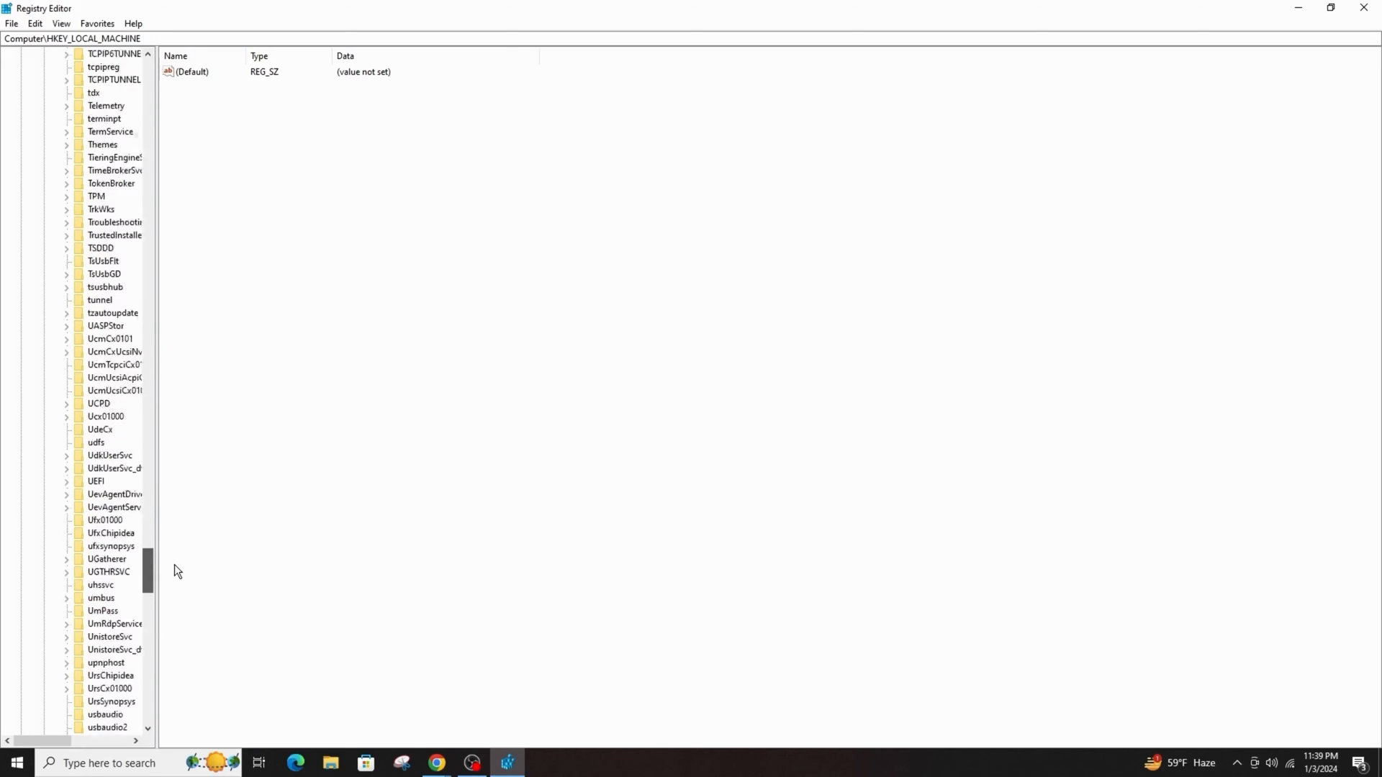
- Modify the svsvc key's Start value, entering 4 as the Value data and confirming
{"action": "left_click", "coordinate": [96, 572]}
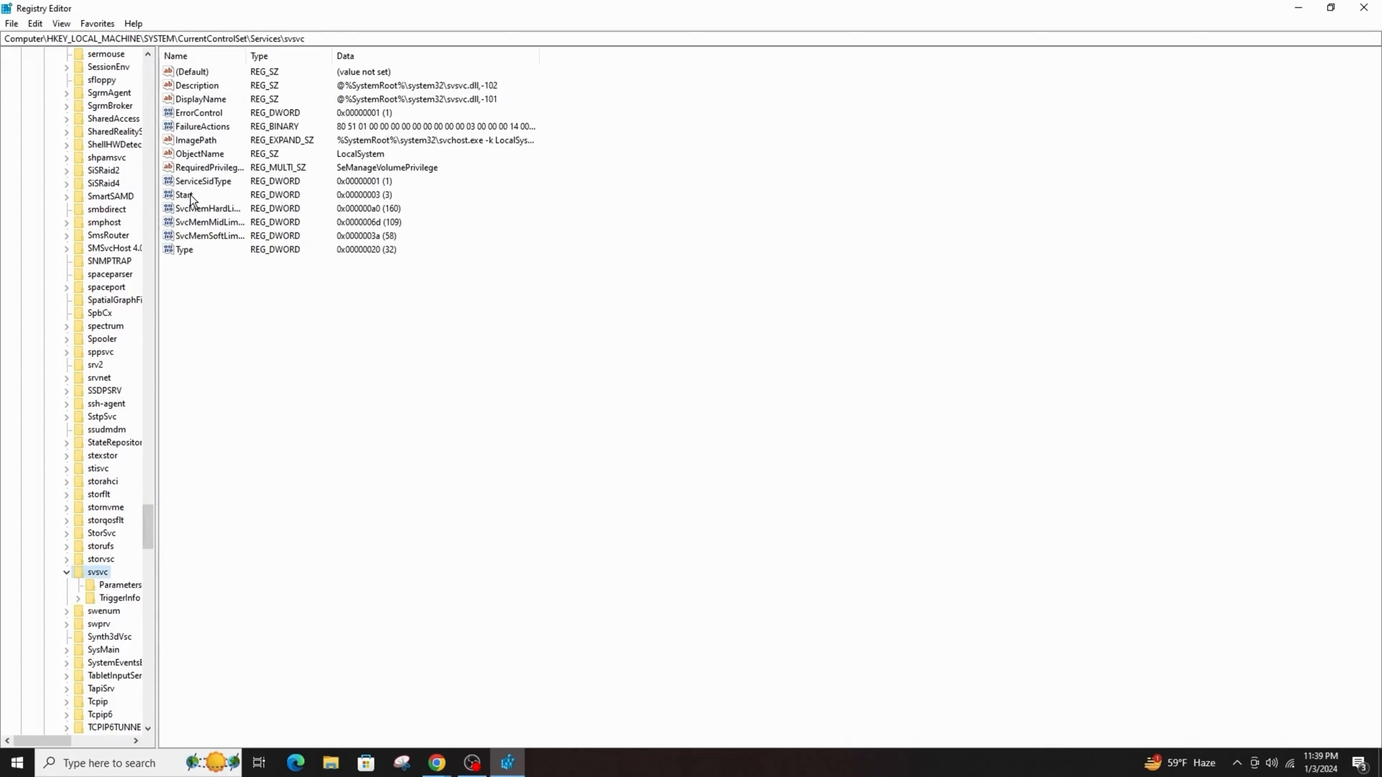
{"action": "right_click", "coordinate": [186, 194]}
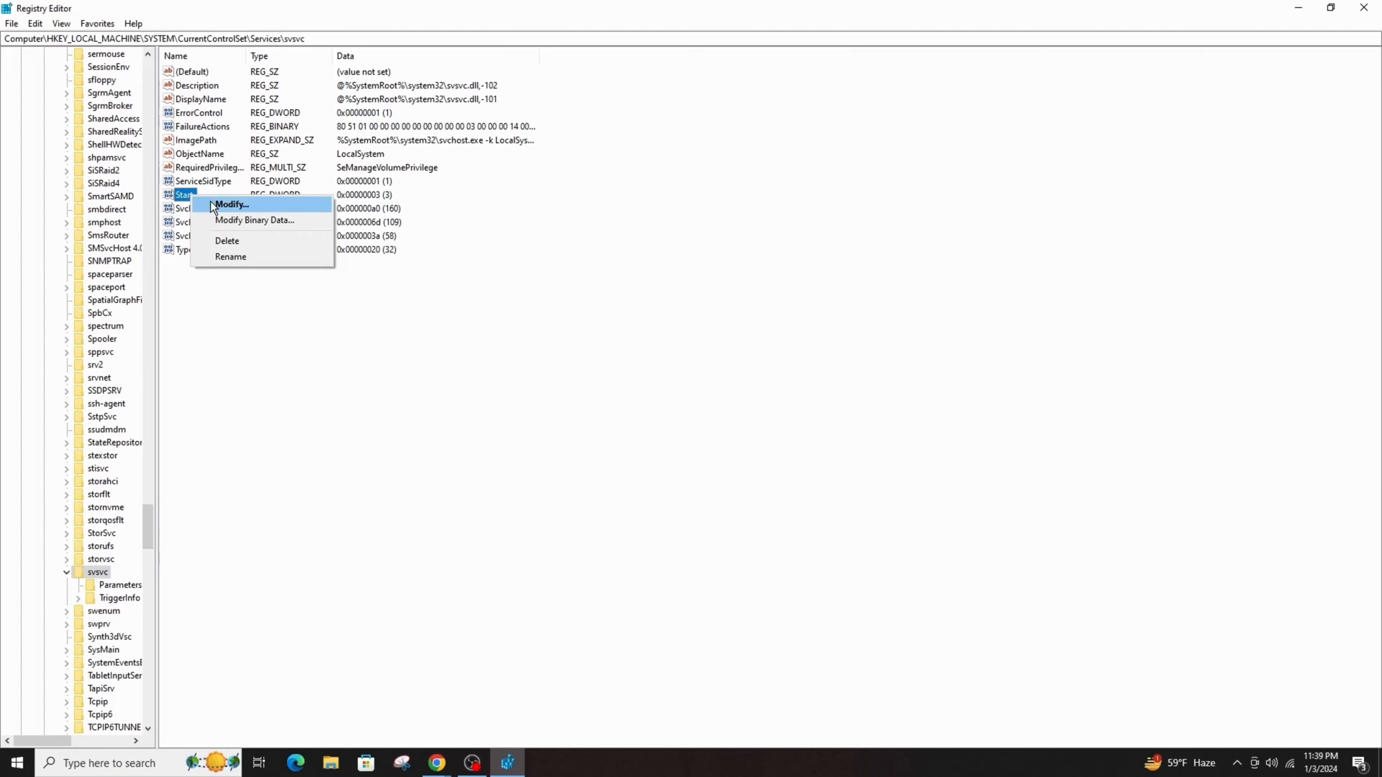
{"action": "left_click", "coordinate": [232, 204]}
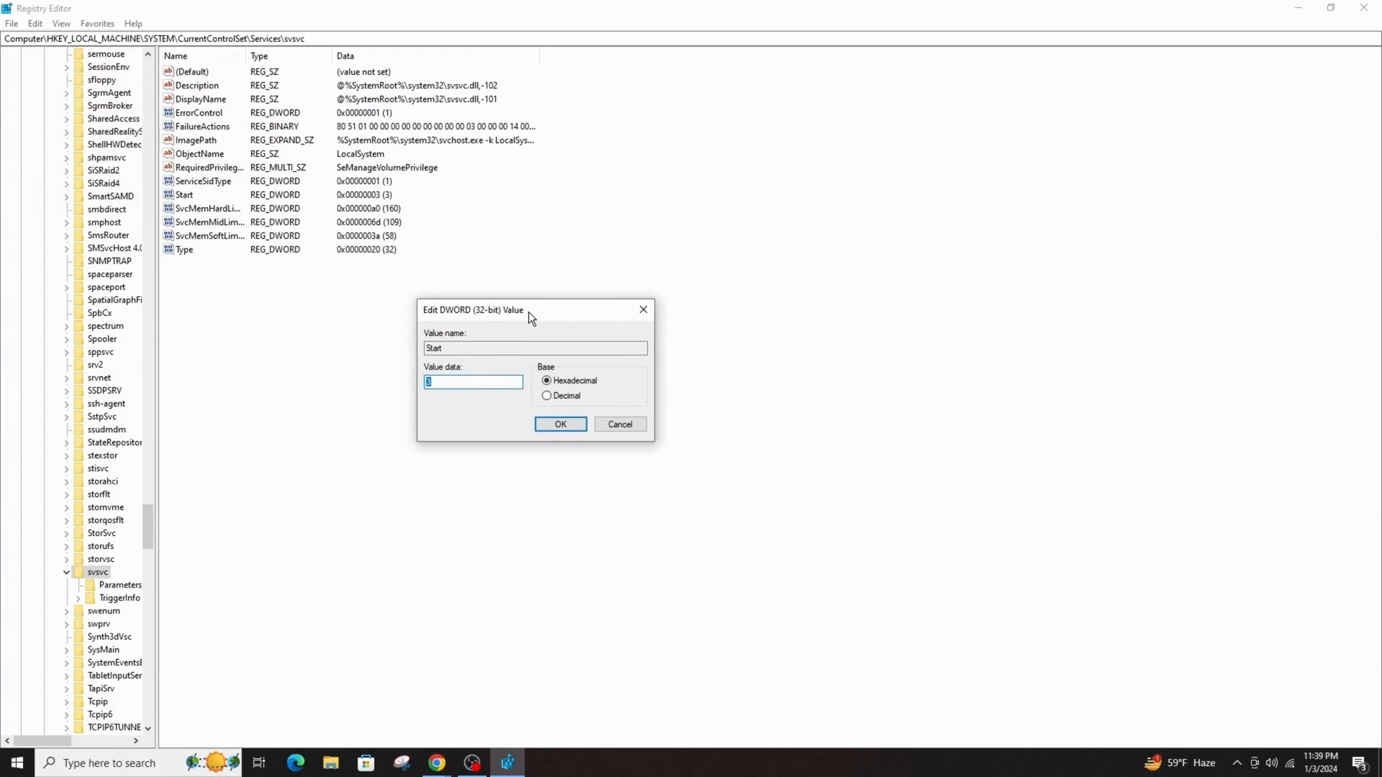
{"action": "type", "text": "4"}
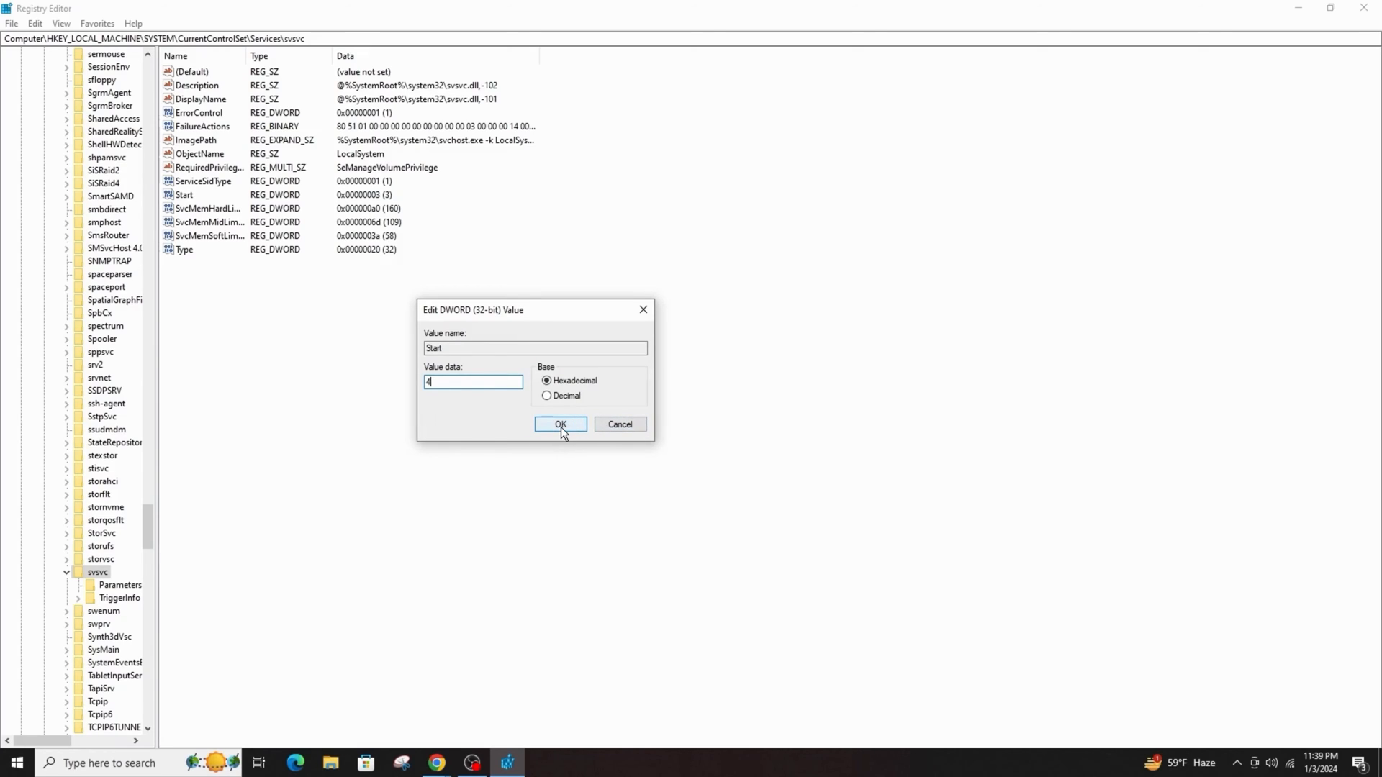
{"action": "mouse_move", "coordinate": [630, 406]}
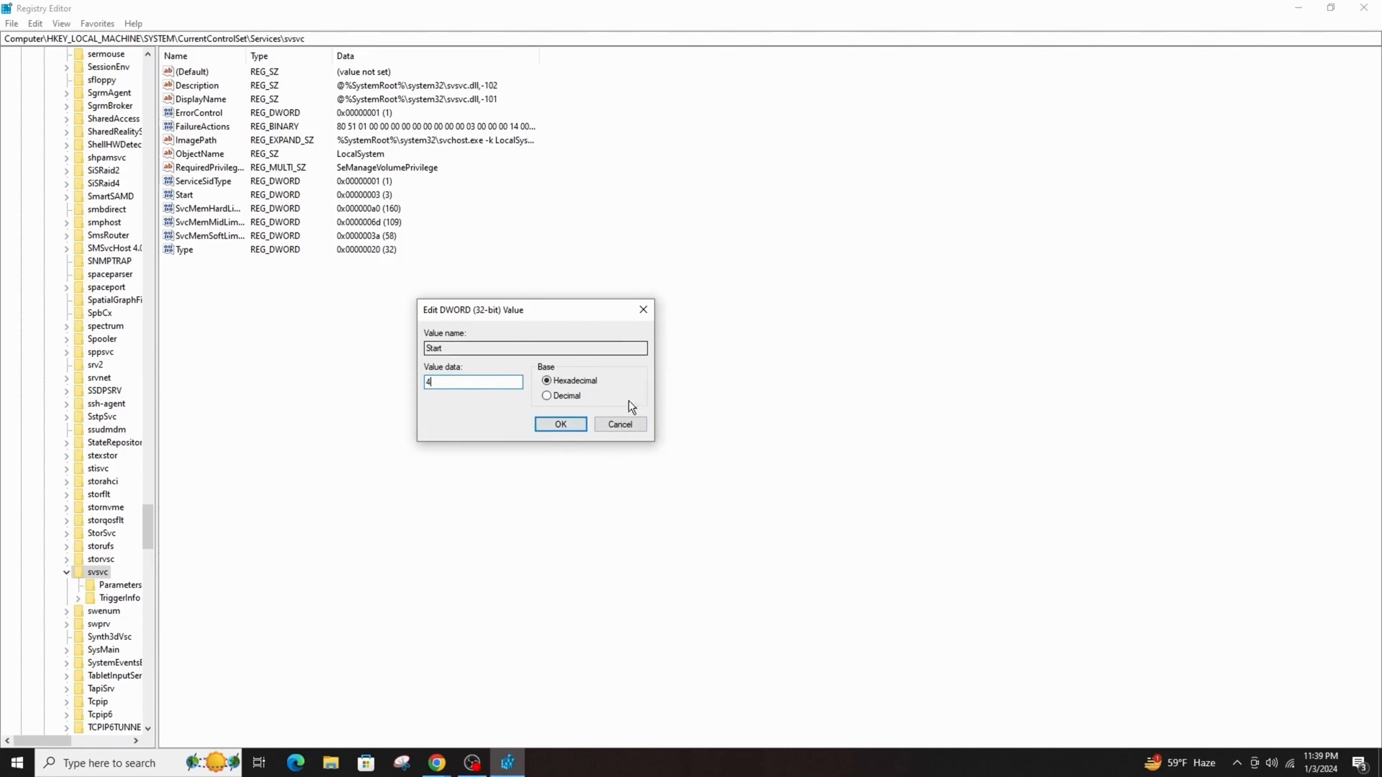
{"action": "left_click", "coordinate": [560, 423]}
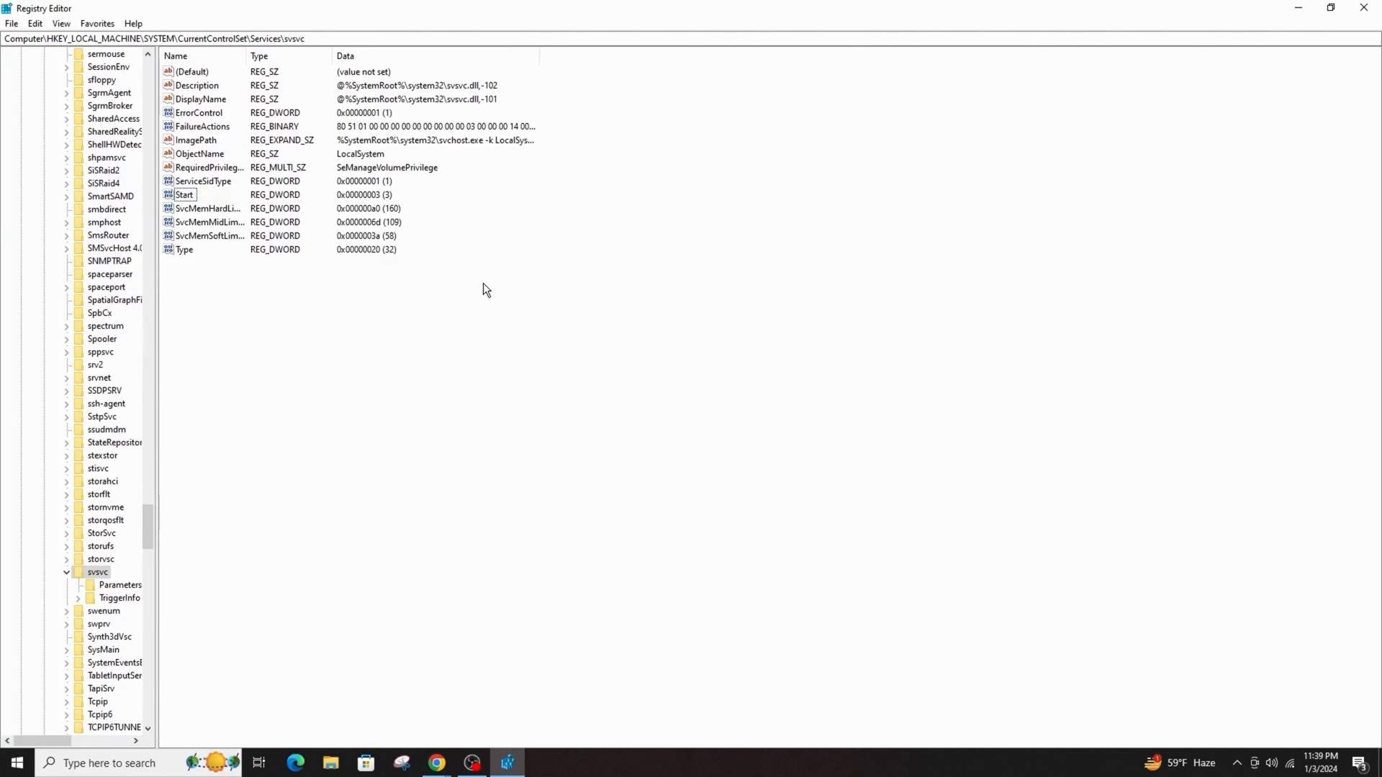
{"action": "mouse_move", "coordinate": [753, 320]}
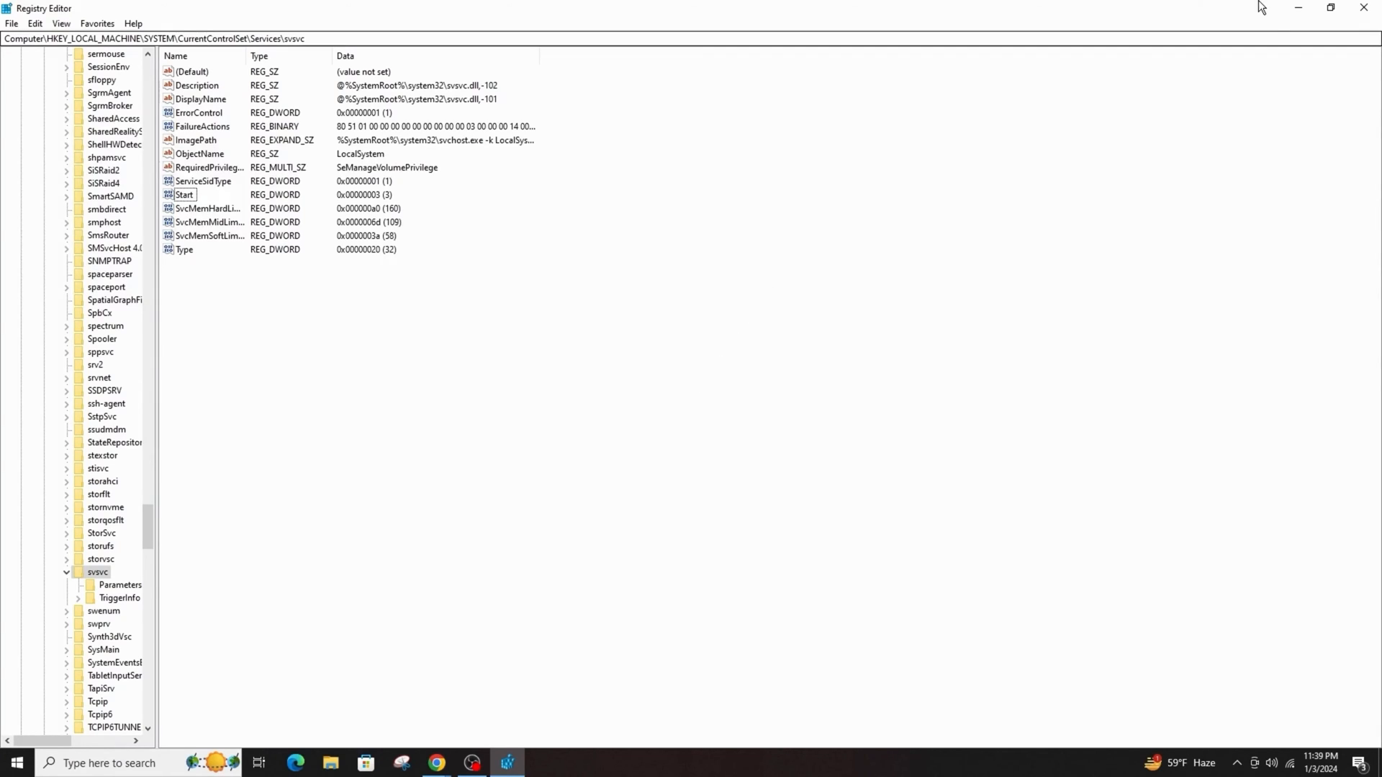
- Restore the editor to a smaller window and refresh the desktop from its context menu
{"action": "left_click", "coordinate": [1325, 7]}
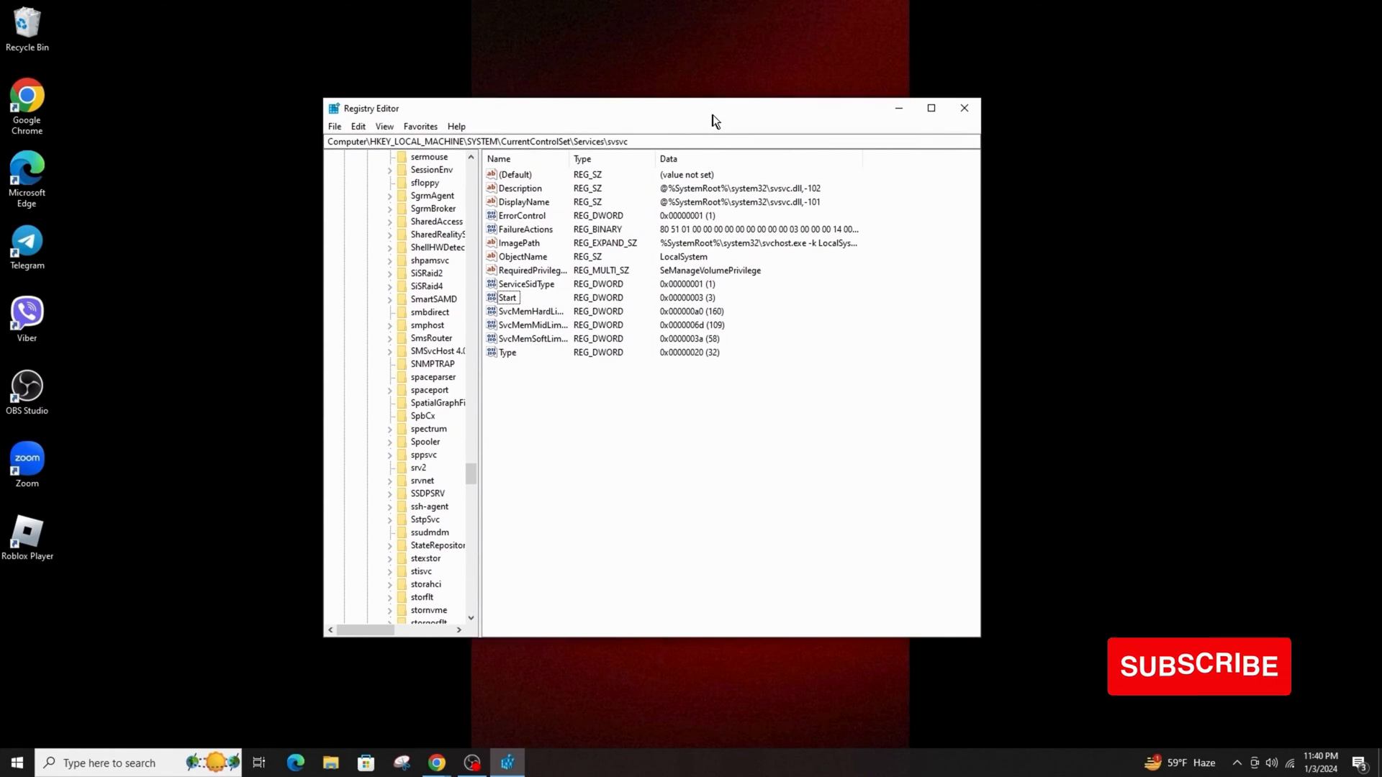
{"action": "right_click", "coordinate": [714, 121]}
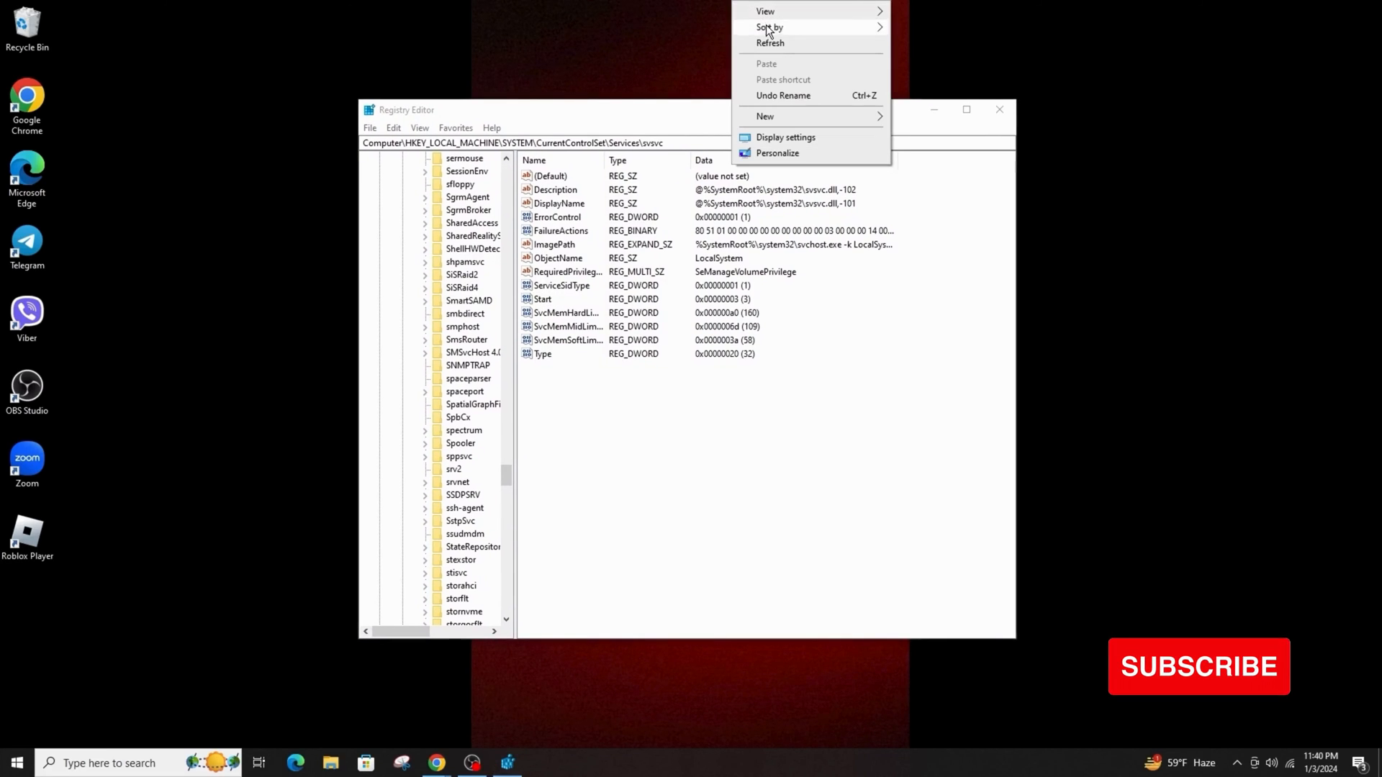
{"action": "left_click", "coordinate": [781, 49]}
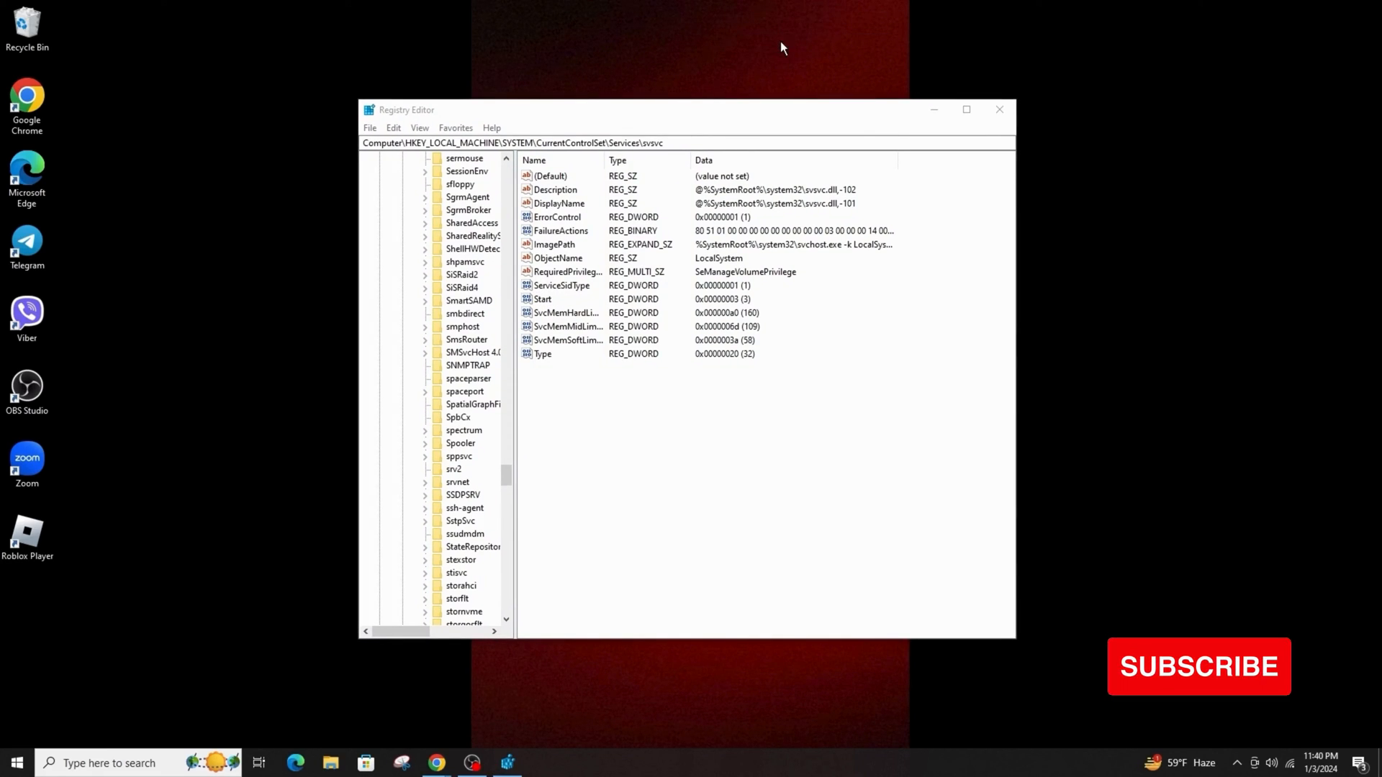